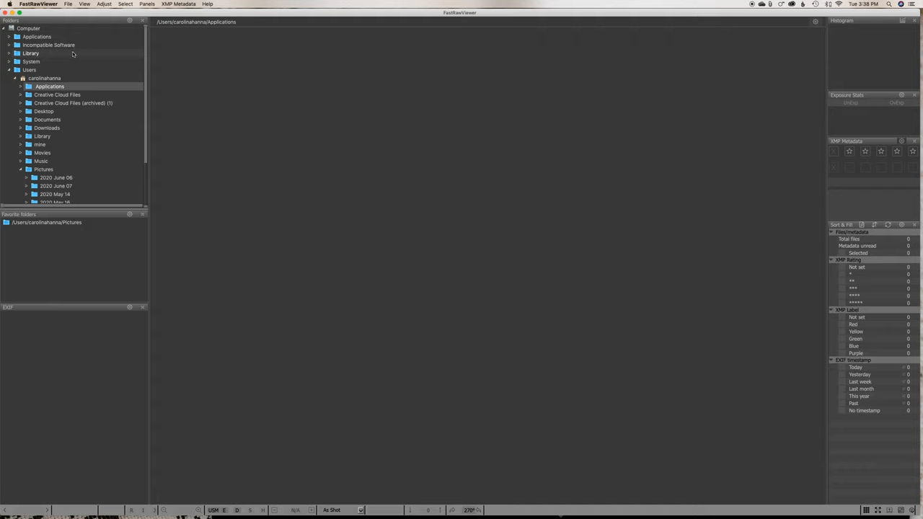
{"action": "mouse_move", "coordinate": [72, 52]}
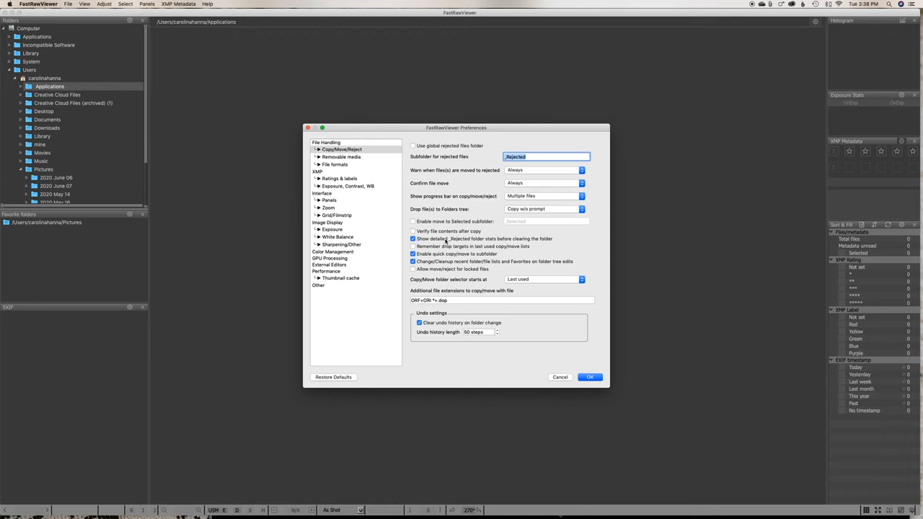
- Enable moving files to a _Selected subfolder, turn off the rejected-move warning, and confirm
{"action": "left_click", "coordinate": [412, 222]}
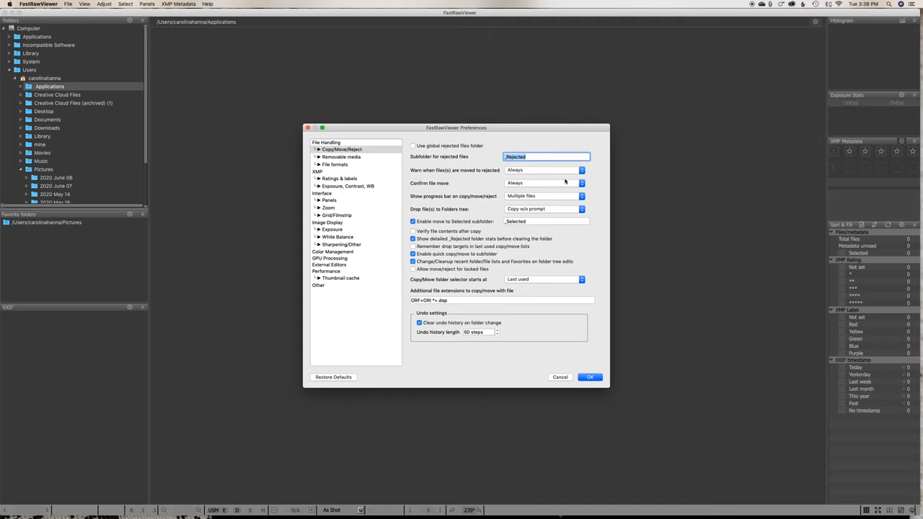
{"action": "left_click", "coordinate": [546, 170]}
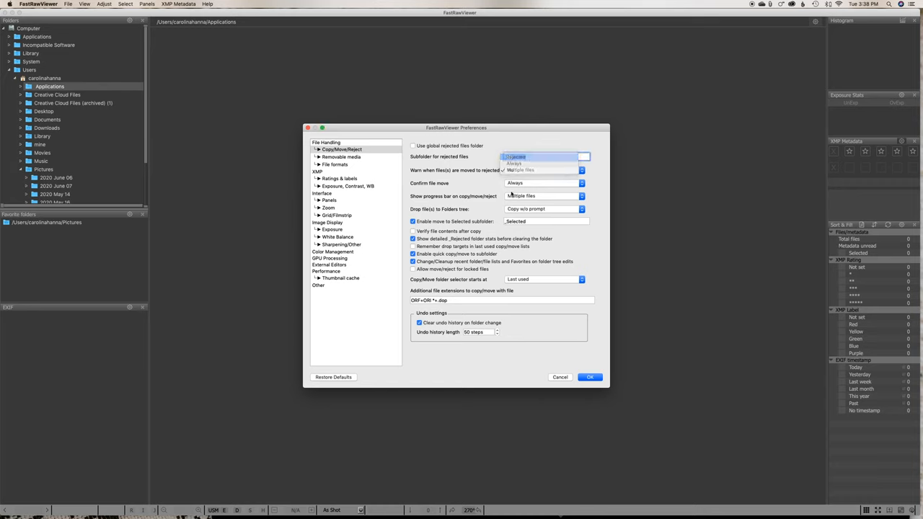
{"action": "left_click", "coordinate": [513, 155]}
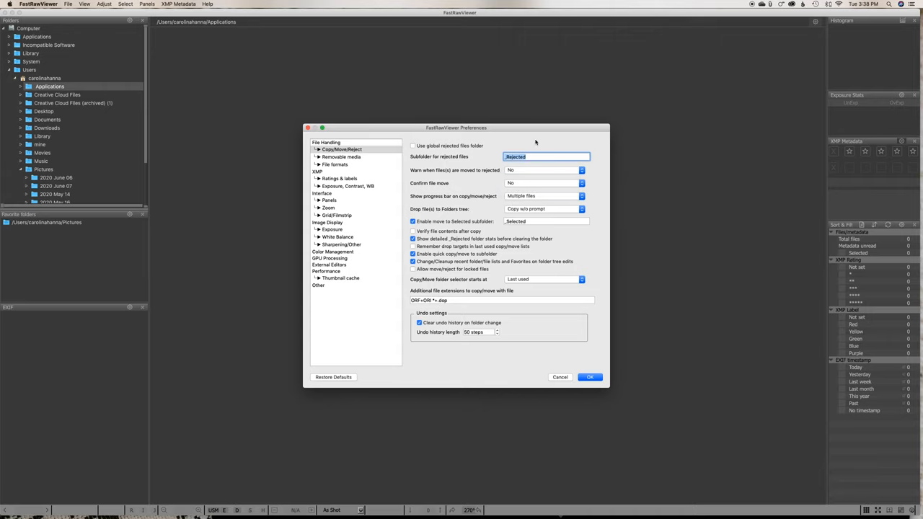
{"action": "left_click", "coordinate": [588, 378]}
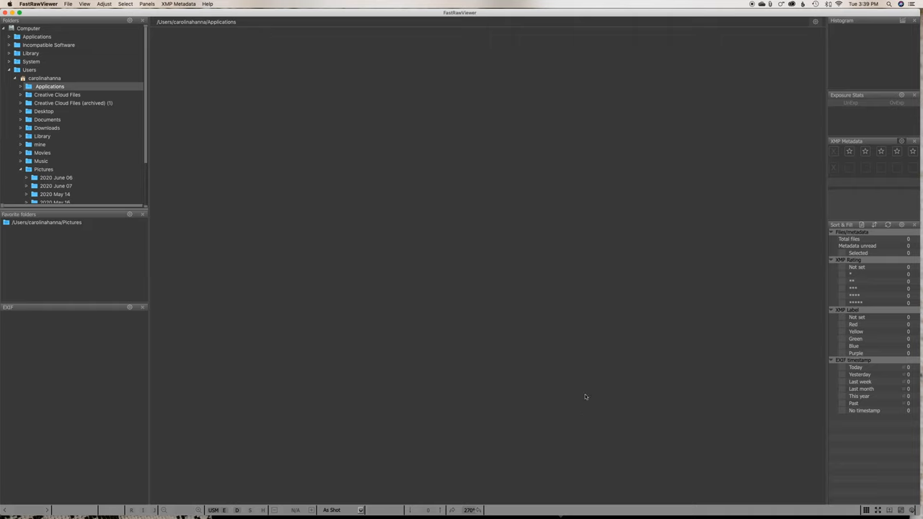
- In the XMP Rating shortcuts, rebind no-rating through three stars to single digits 0-3
{"action": "left_click", "coordinate": [68, 3]}
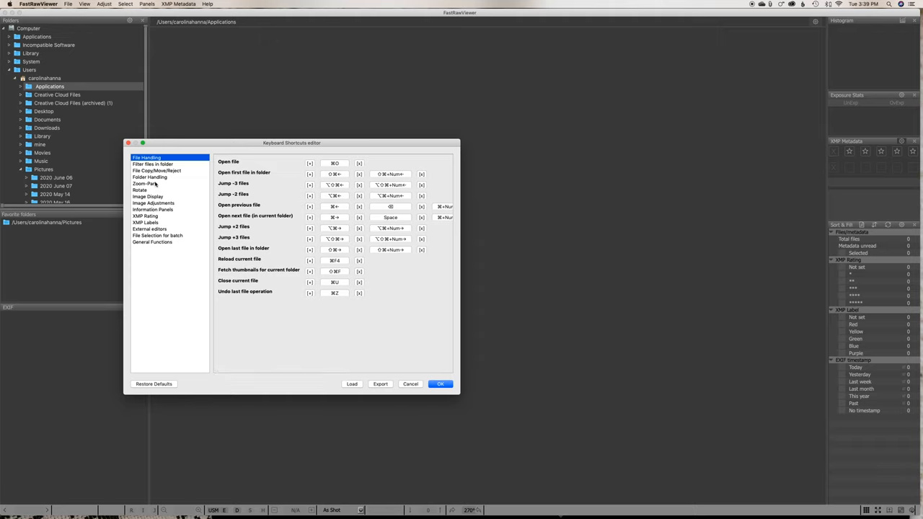
{"action": "mouse_move", "coordinate": [147, 225]}
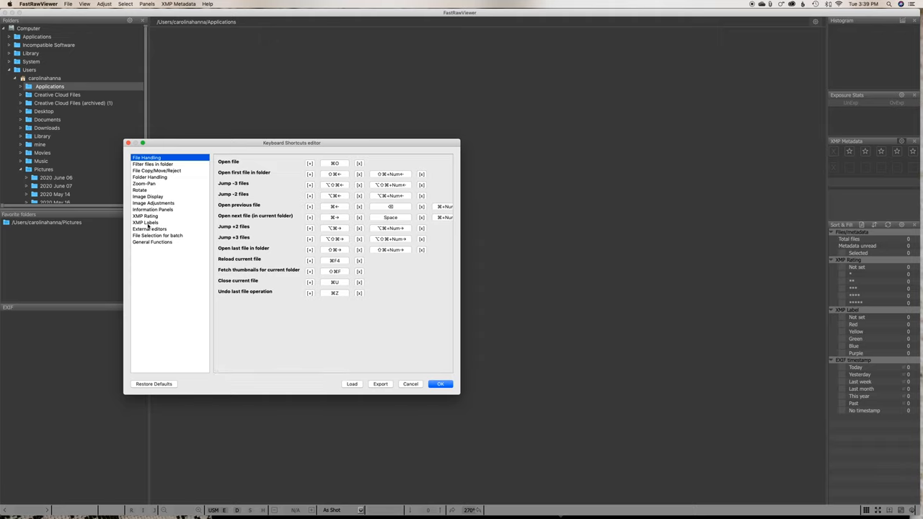
{"action": "left_click", "coordinate": [146, 217]}
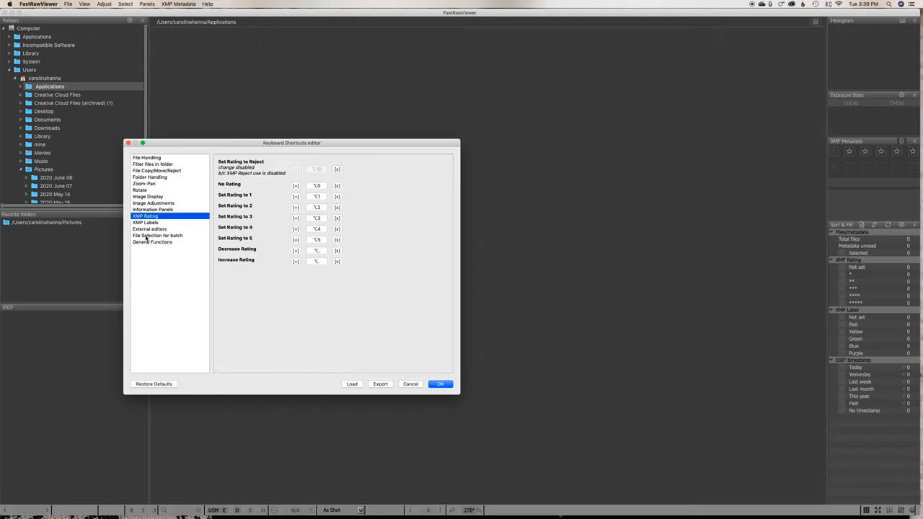
{"action": "mouse_move", "coordinate": [352, 202]}
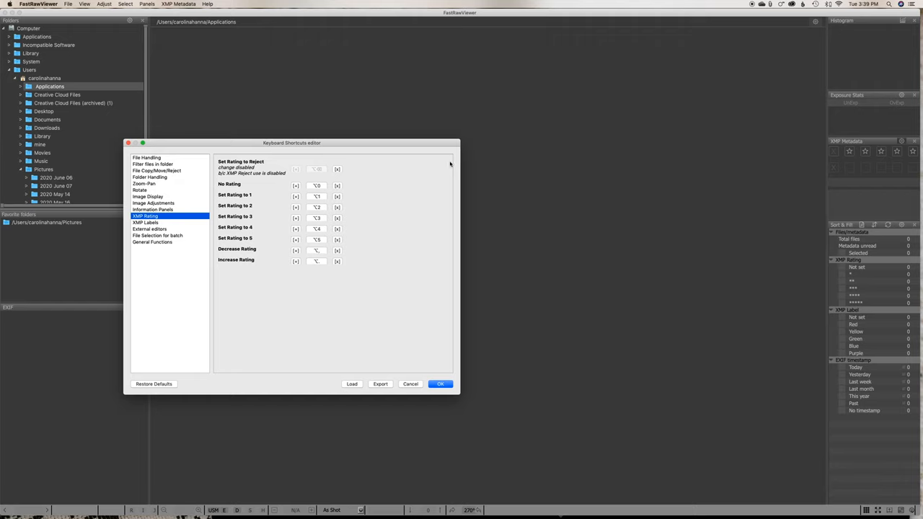
{"action": "left_click", "coordinate": [317, 184]}
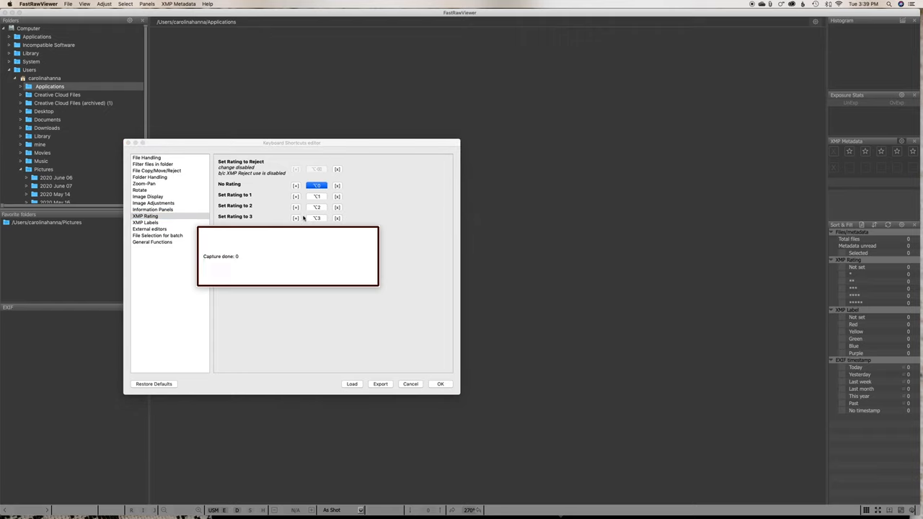
{"action": "left_click", "coordinate": [318, 196]}
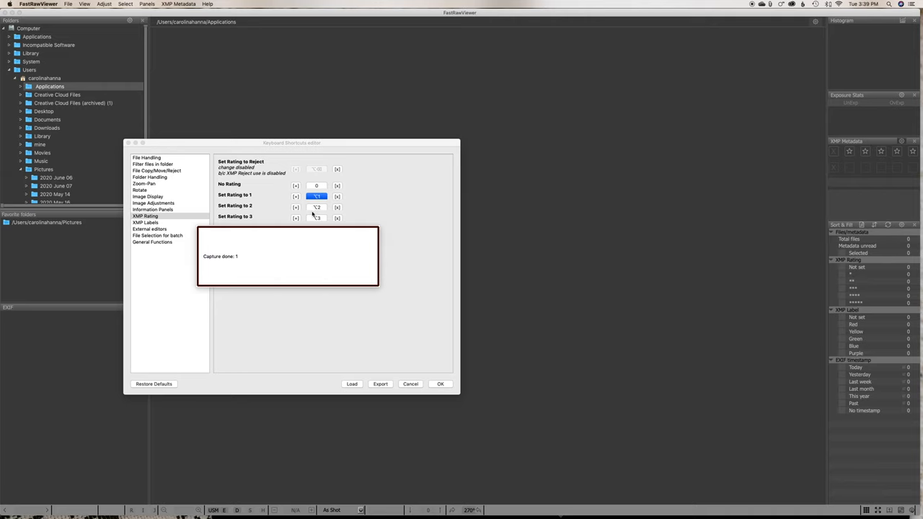
{"action": "left_click", "coordinate": [316, 207]}
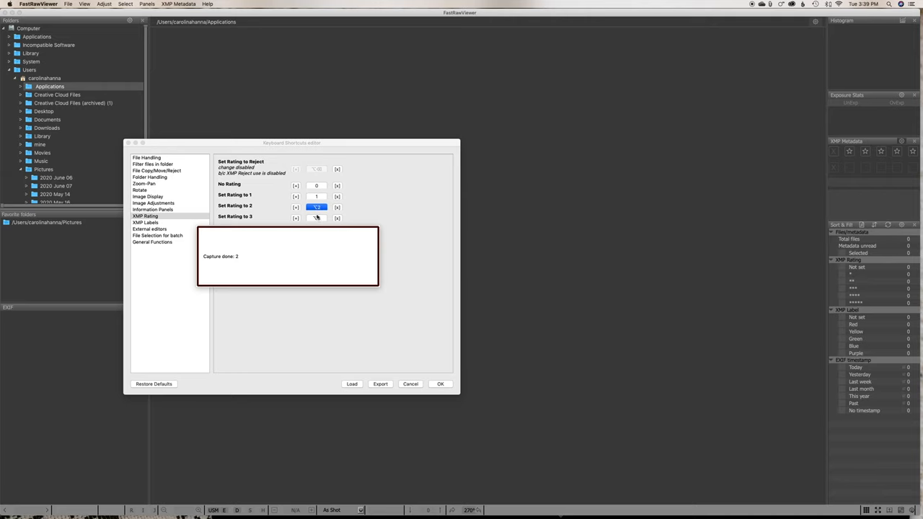
{"action": "left_click", "coordinate": [316, 217]}
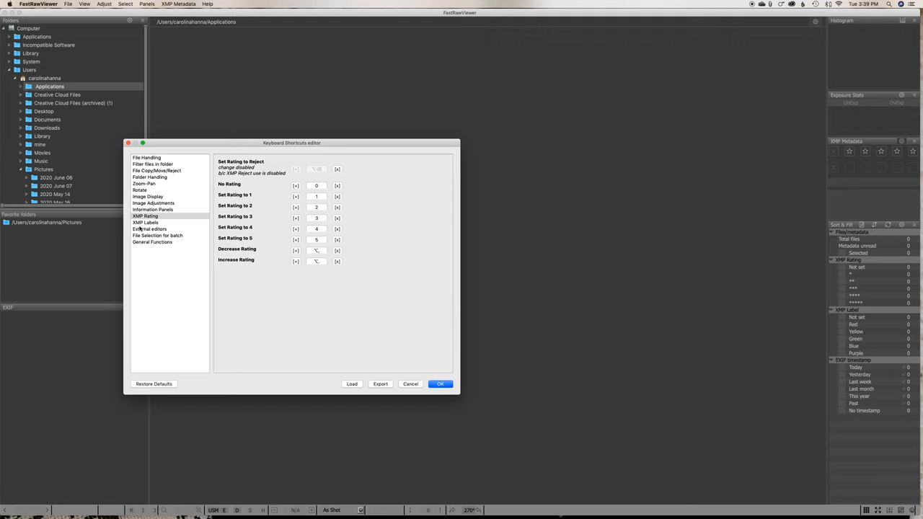
- In the XMP Labels shortcuts, rebind the Red and Blue label keys to single digits 6 and 9
{"action": "left_click", "coordinate": [144, 223]}
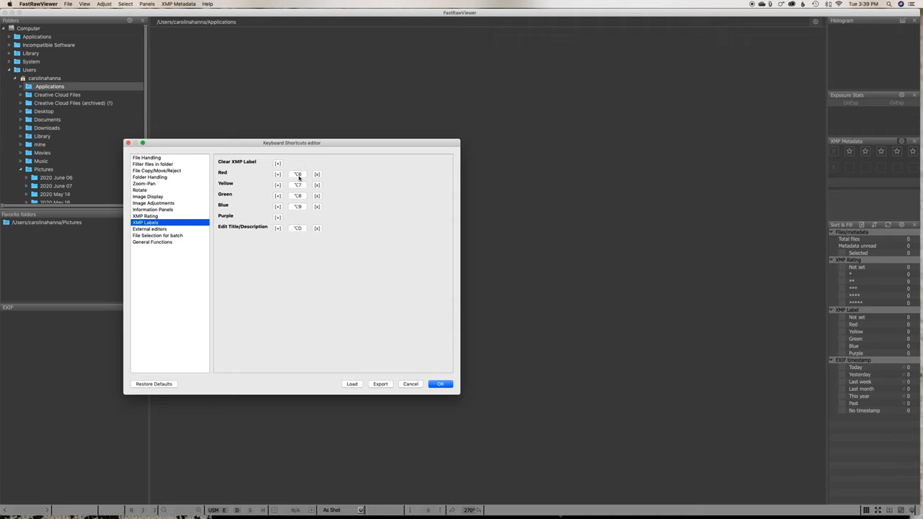
{"action": "left_click", "coordinate": [297, 173]}
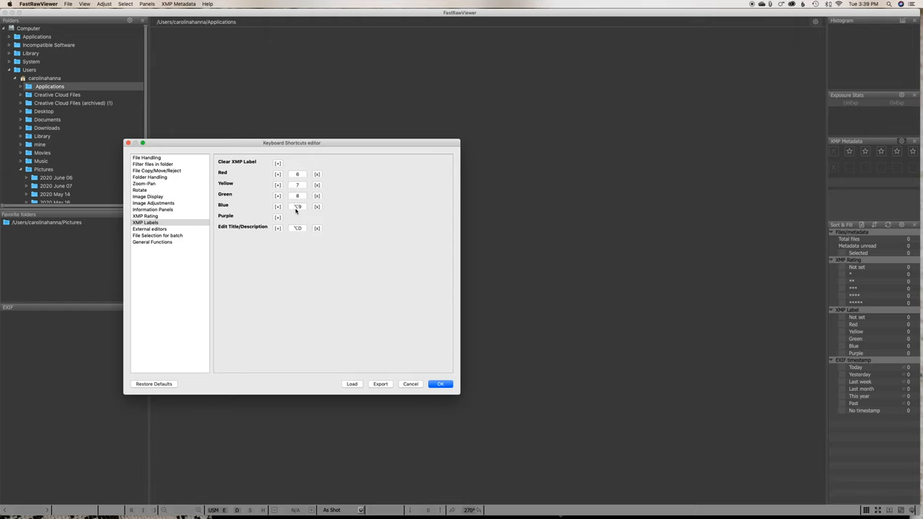
{"action": "left_click", "coordinate": [297, 207]}
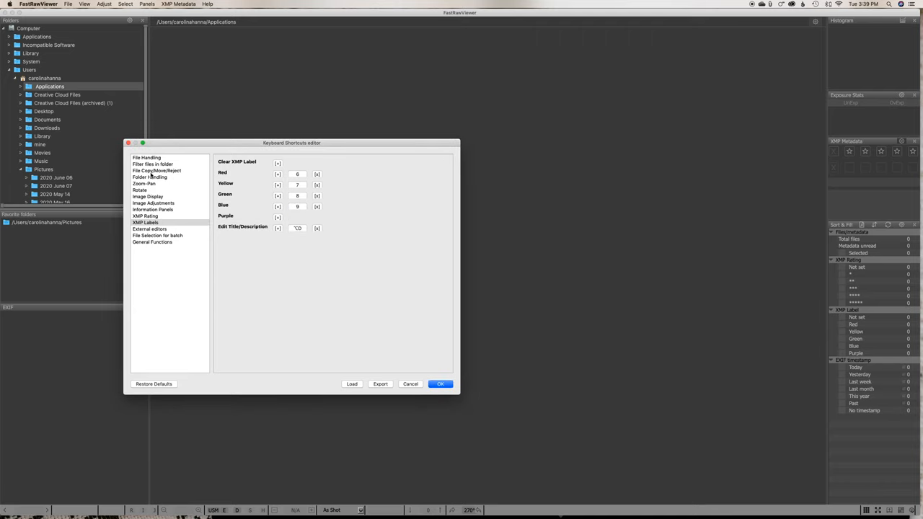
- Bind P to move to _Selected, taking it from focus peaking, and X to move to _Rejected
{"action": "left_click", "coordinate": [156, 170]}
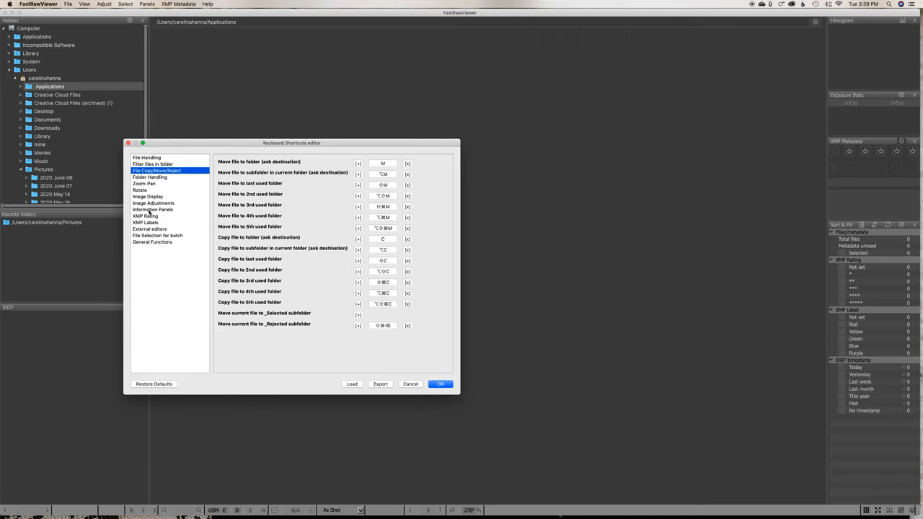
{"action": "mouse_move", "coordinate": [306, 283]}
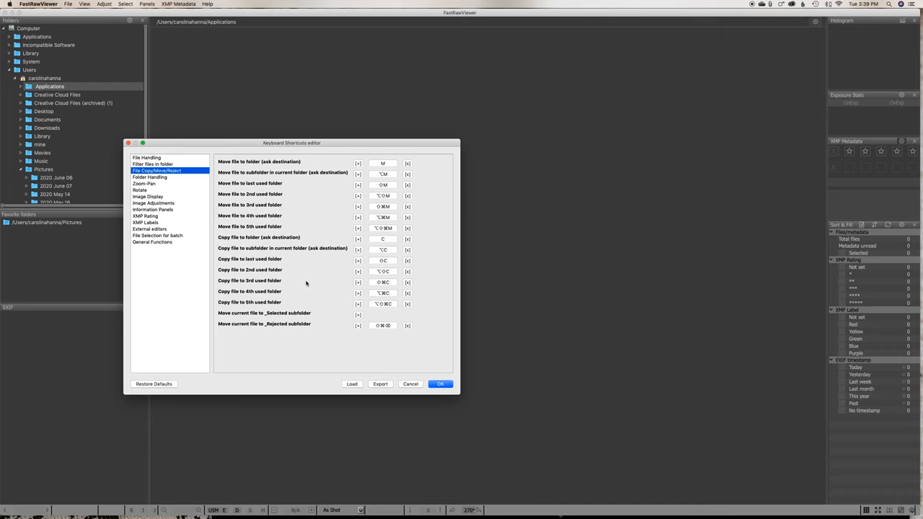
{"action": "mouse_move", "coordinate": [302, 283]}
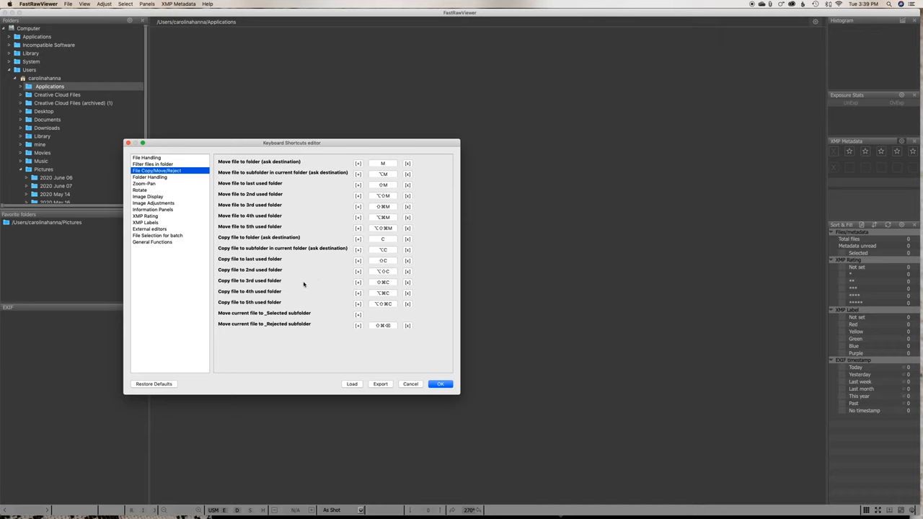
{"action": "mouse_move", "coordinate": [217, 317]}
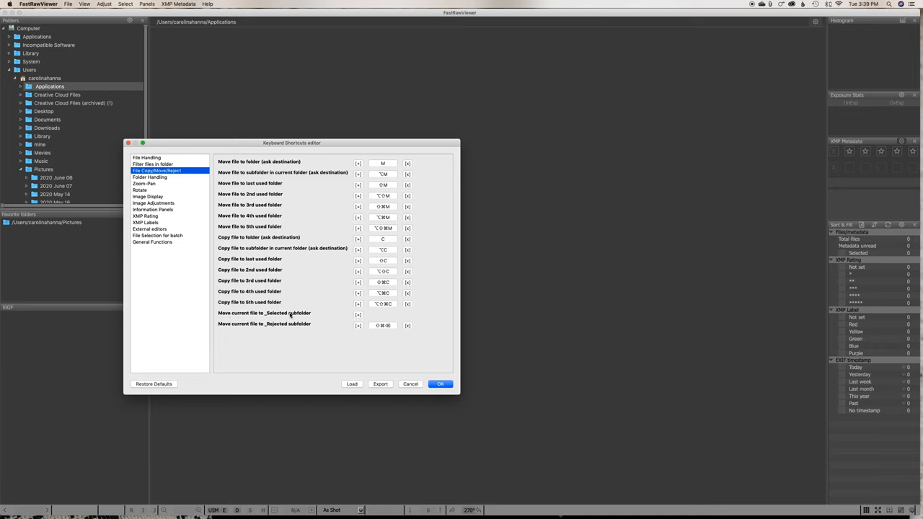
{"action": "left_click", "coordinate": [358, 314]}
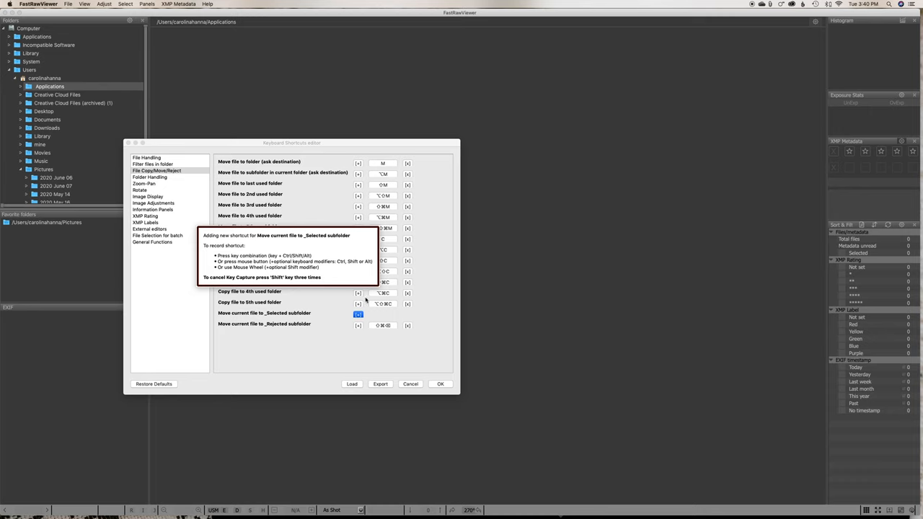
{"action": "key", "text": "p"}
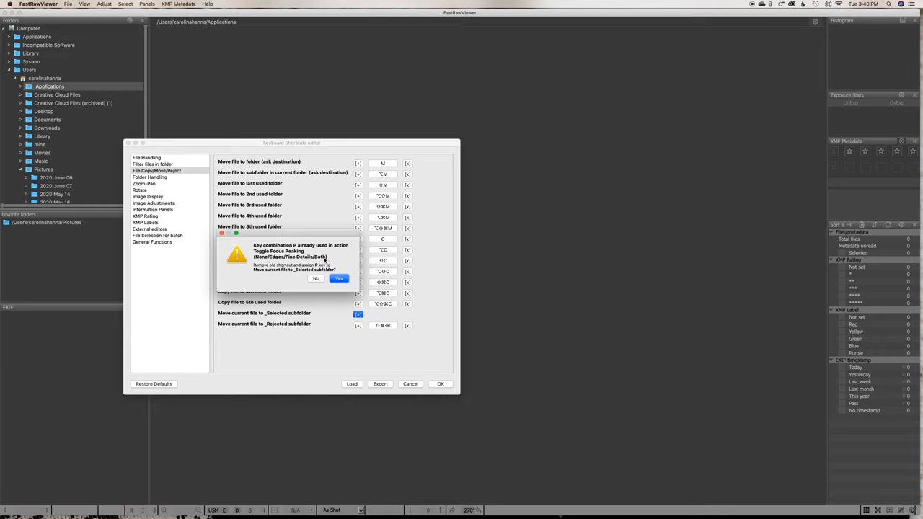
{"action": "mouse_move", "coordinate": [323, 261]}
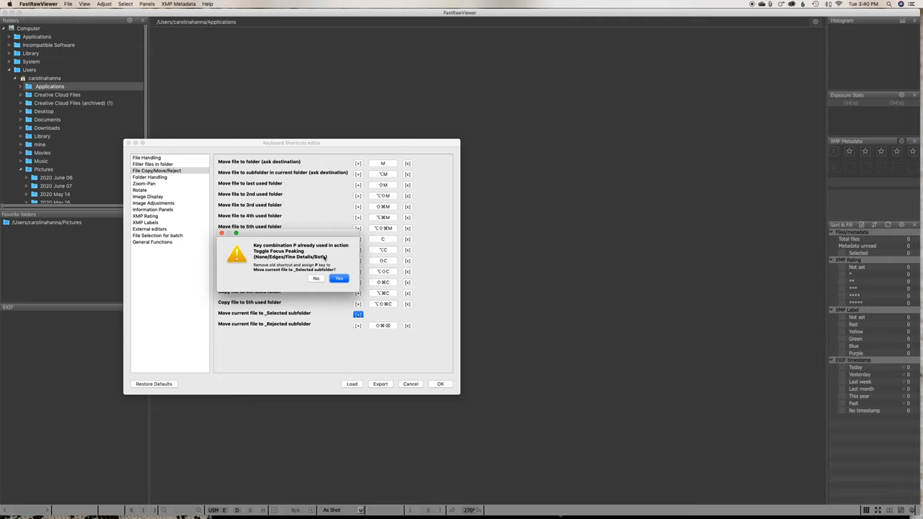
{"action": "mouse_move", "coordinate": [326, 258]}
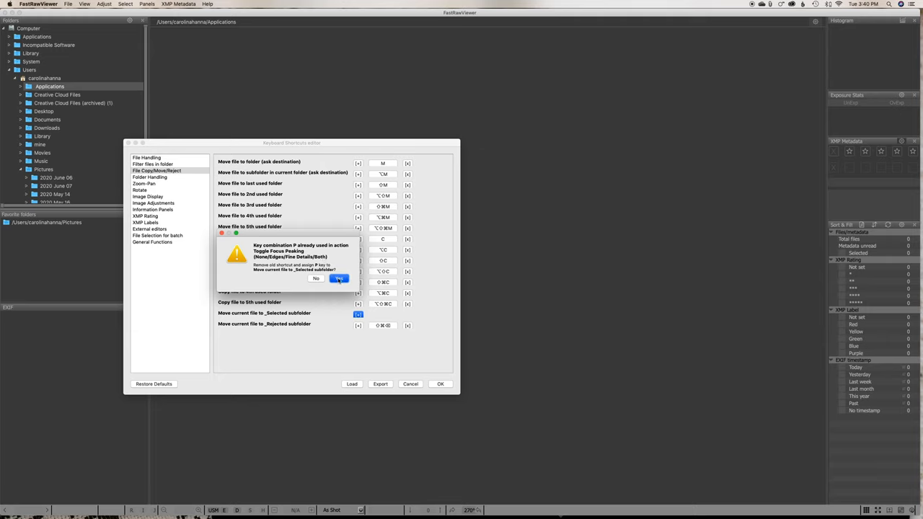
{"action": "left_click", "coordinate": [339, 278]}
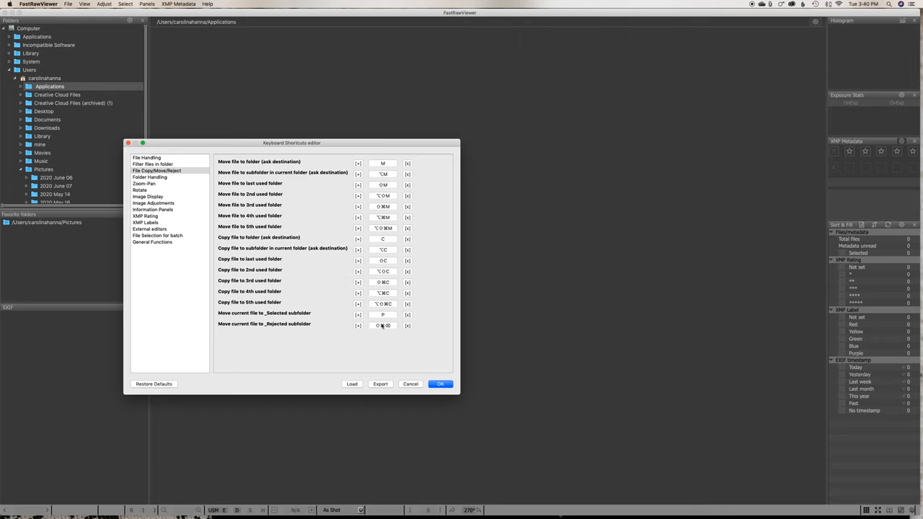
{"action": "left_click", "coordinate": [384, 326]}
{"action": "type", "text": "X"}
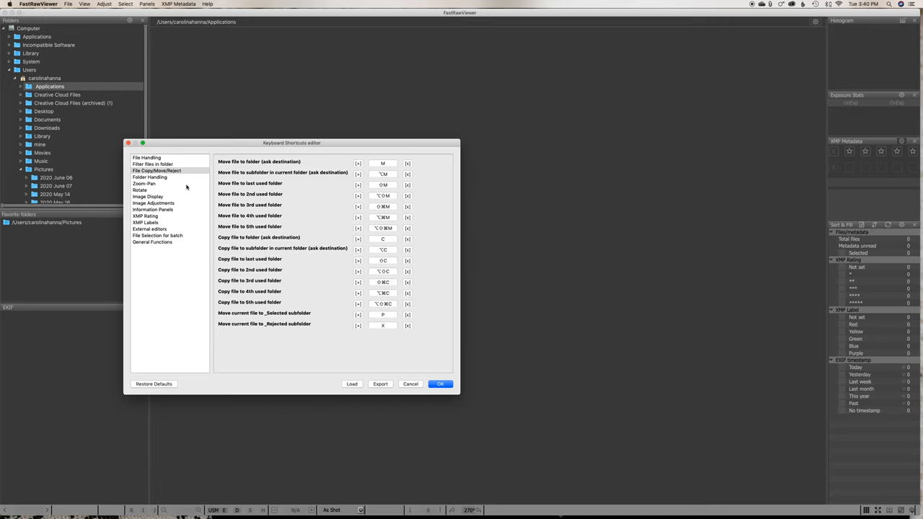
{"action": "mouse_move", "coordinate": [192, 216]}
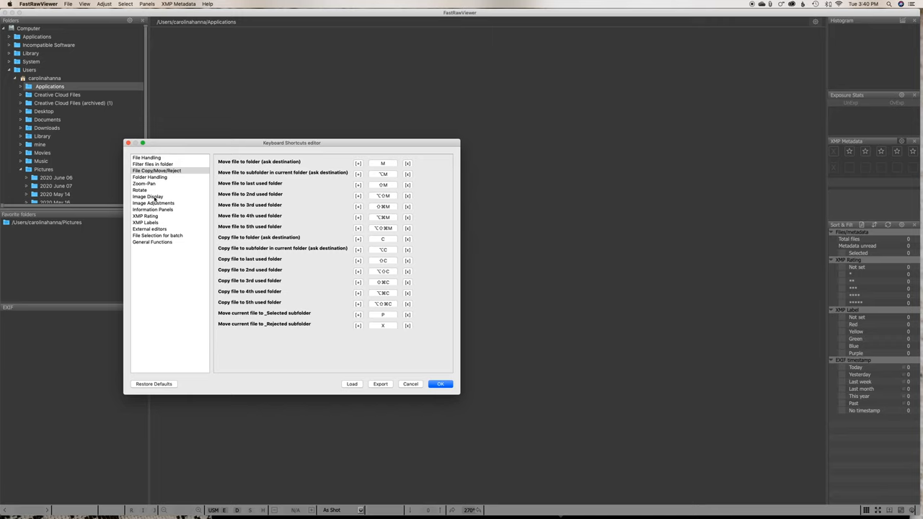
{"action": "left_click", "coordinate": [147, 196]}
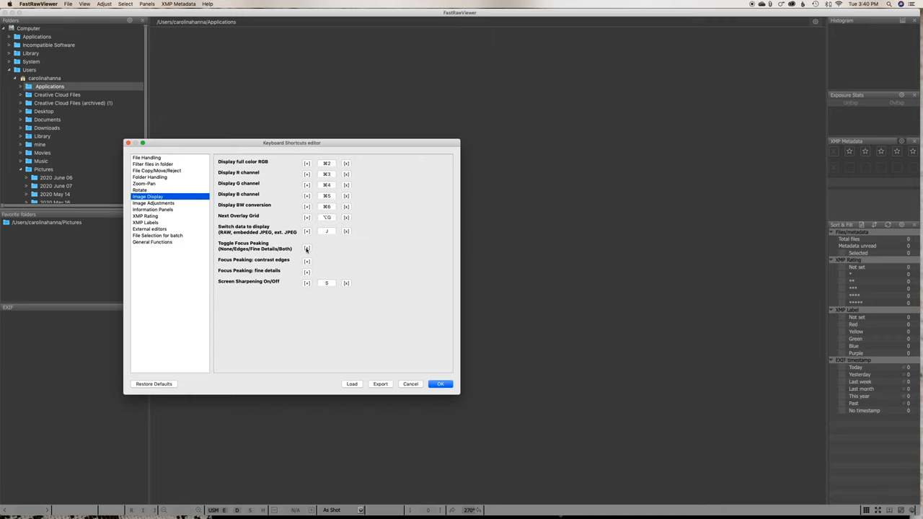
- Assign a new Toggle Focus Peaking shortcut and save the keyboard shortcut changes
{"action": "left_click", "coordinate": [306, 248]}
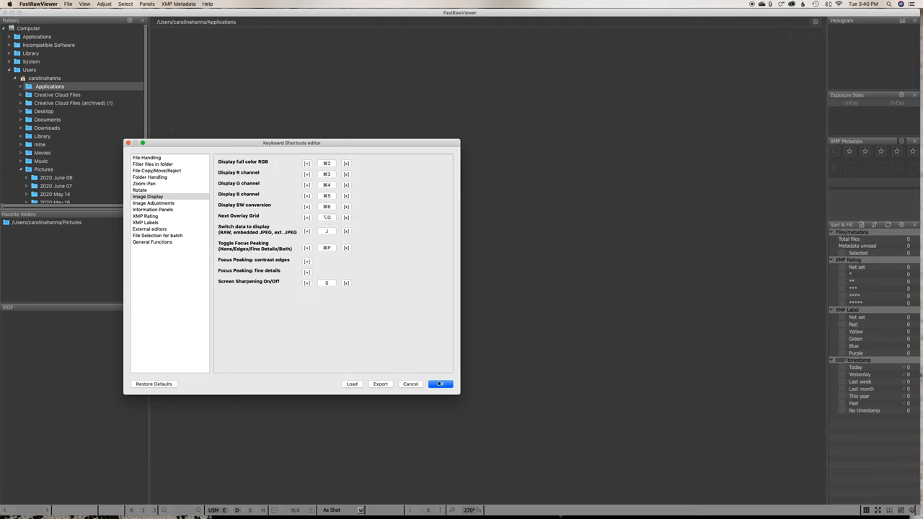
{"action": "left_click", "coordinate": [442, 384]}
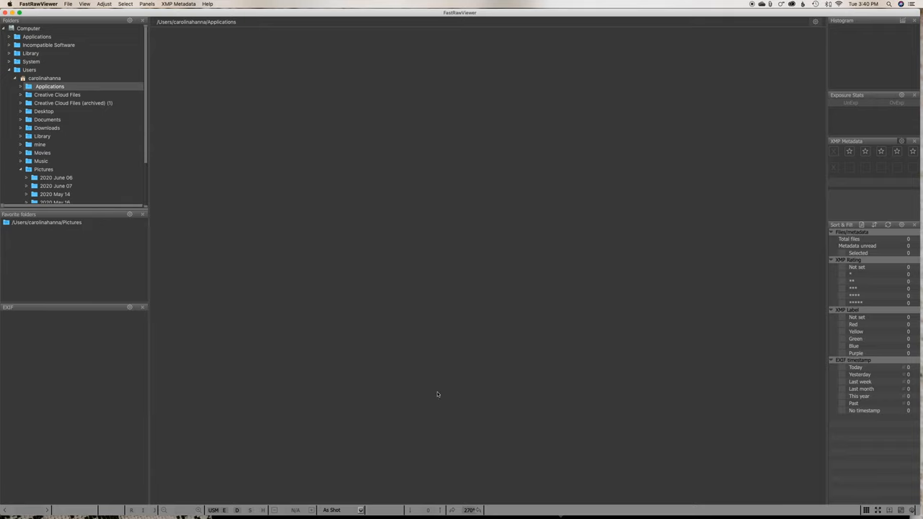
{"action": "mouse_move", "coordinate": [843, 149]}
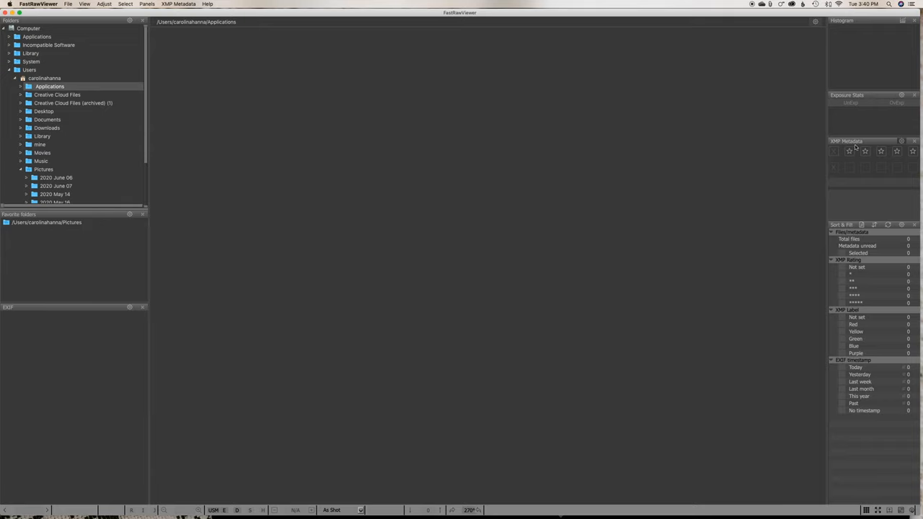
- Set the XMP Metadata panel to move to the next file after tagging
{"action": "left_click", "coordinate": [902, 142]}
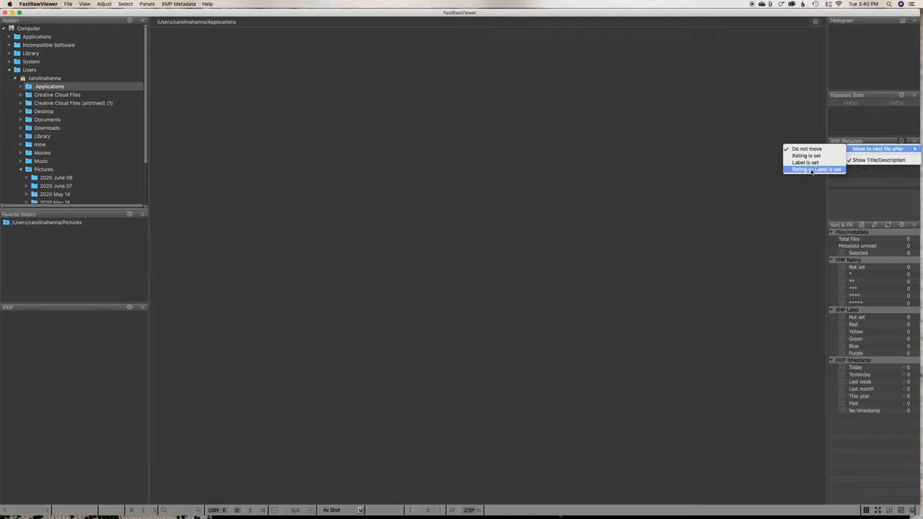
{"action": "left_click", "coordinate": [817, 169]}
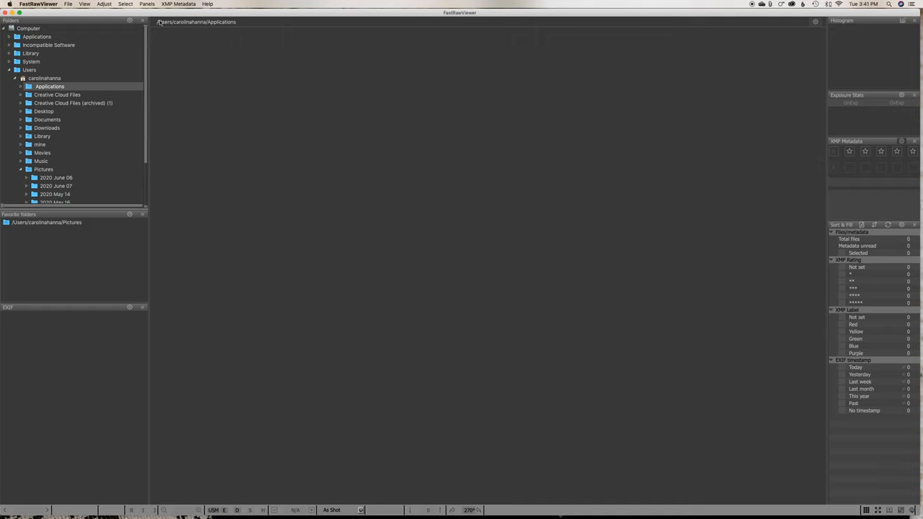
{"action": "mouse_move", "coordinate": [36, 147]}
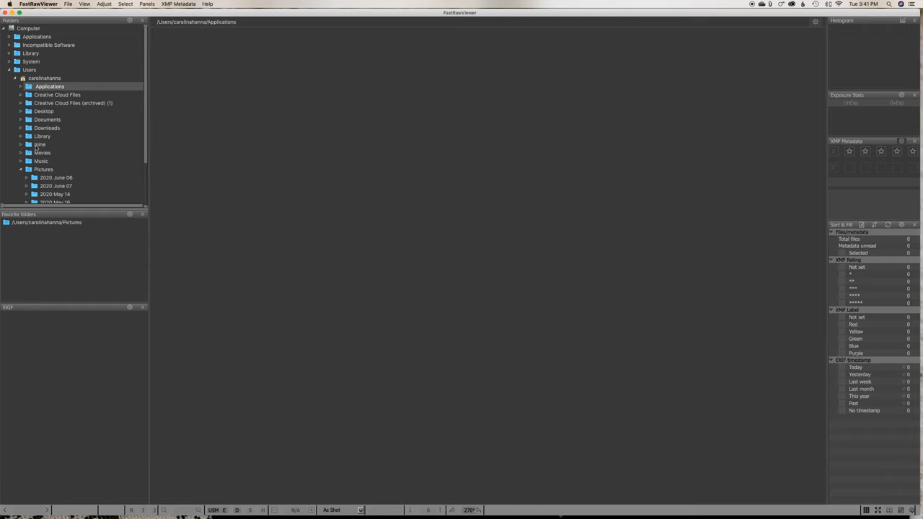
- Select the 20200608_N shoot folder and view its first photo to begin culling
{"action": "left_click", "coordinate": [56, 157]}
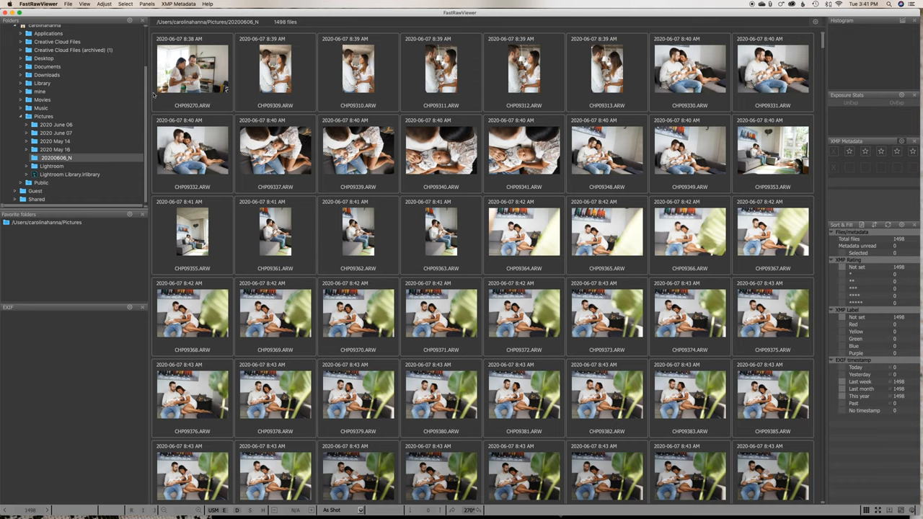
{"action": "double_click", "coordinate": [192, 70]}
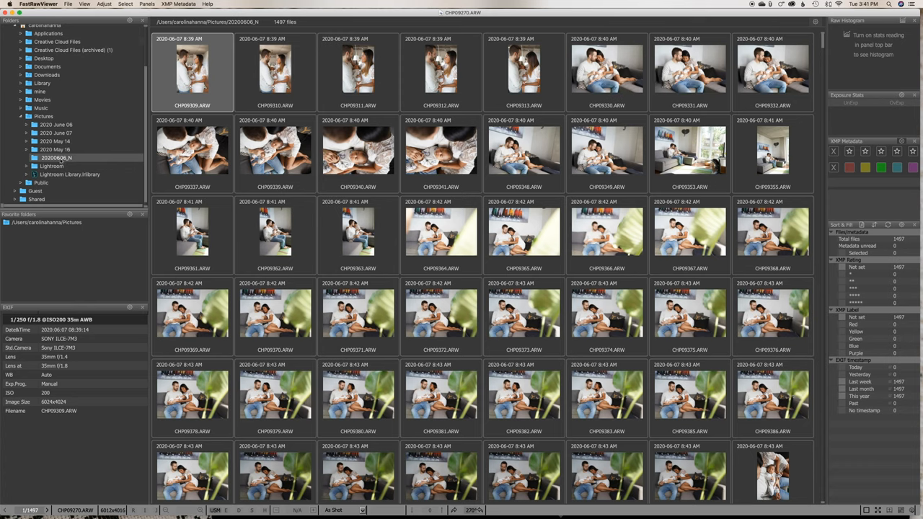
- Show the shoot folder's _Selected and _Rejected subfolders, check _Rejected, then return to 20200608_N
{"action": "right_click", "coordinate": [57, 157]}
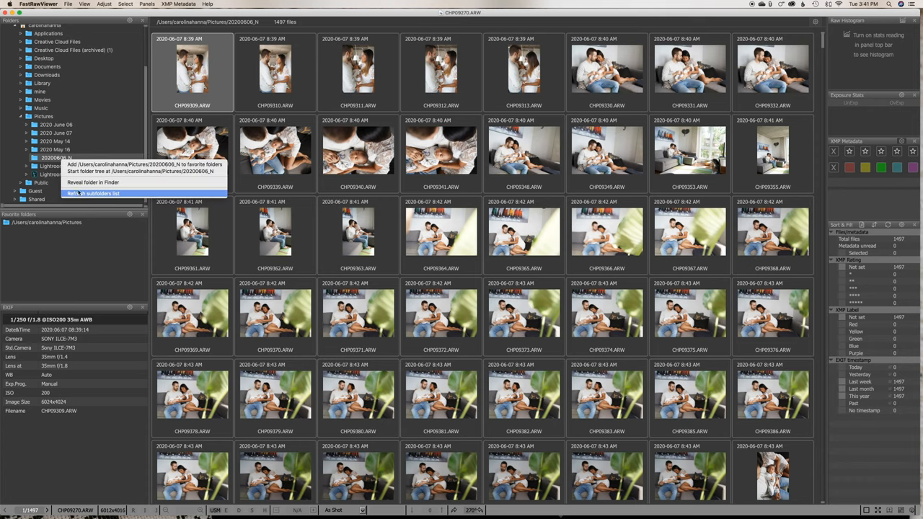
{"action": "left_click", "coordinate": [92, 193]}
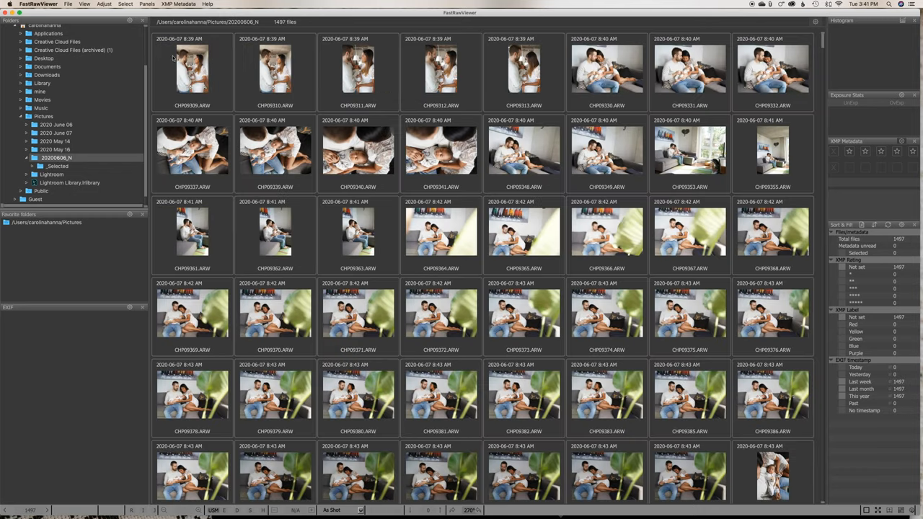
{"action": "left_click", "coordinate": [192, 69]}
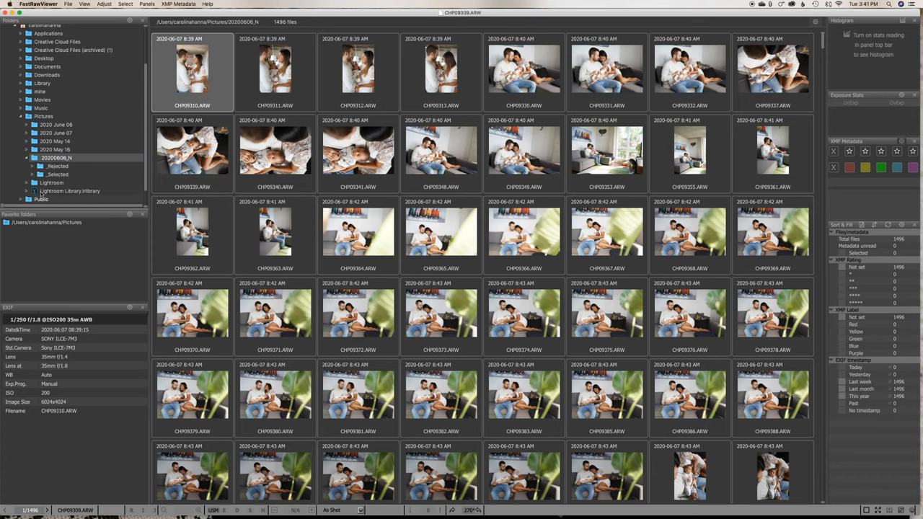
{"action": "left_click", "coordinate": [59, 165]}
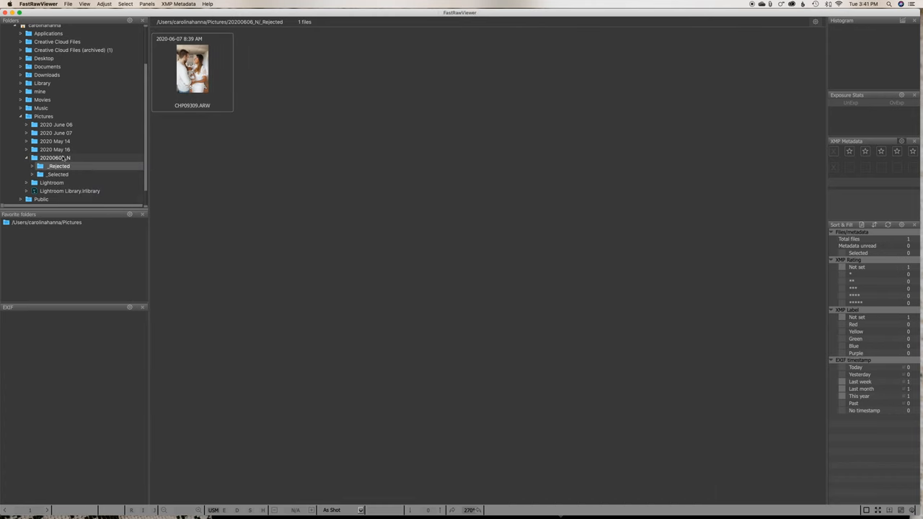
{"action": "left_click", "coordinate": [56, 157]}
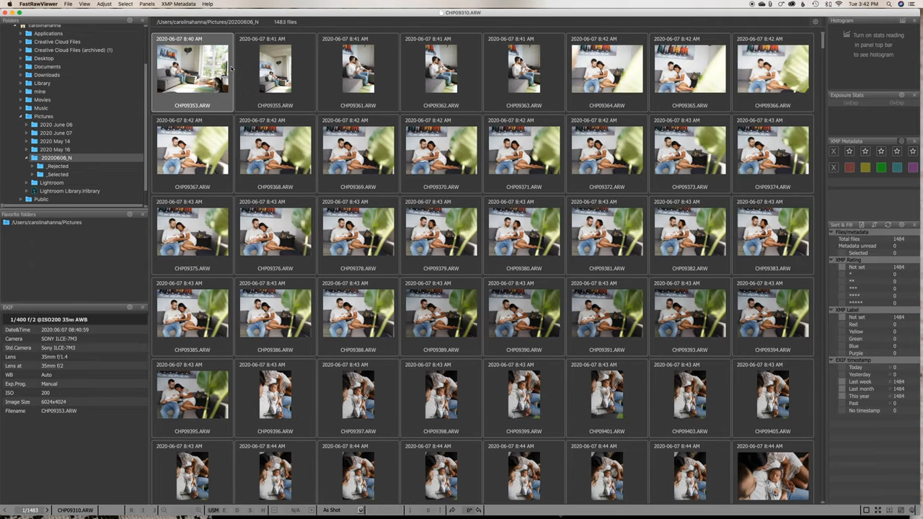
- Cull the next photo and view the _Selected subfolder with the seven kept images
{"action": "left_click", "coordinate": [274, 70]}
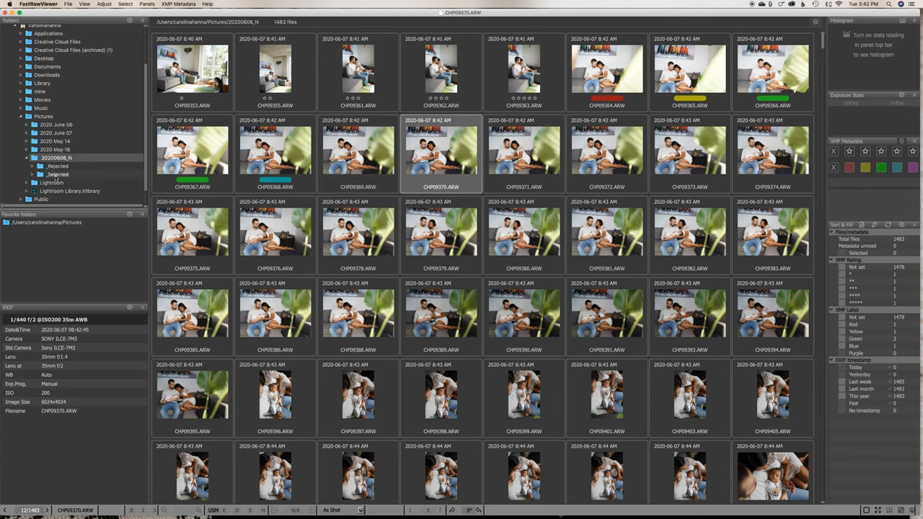
{"action": "left_click", "coordinate": [59, 173]}
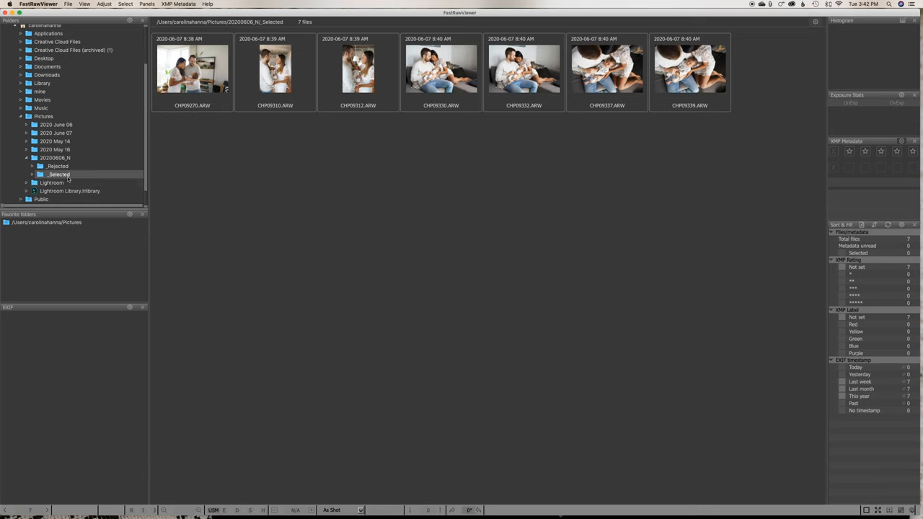
- Hand the seven _Selected photos to Lightroom Classic's import window
{"action": "left_click", "coordinate": [193, 69]}
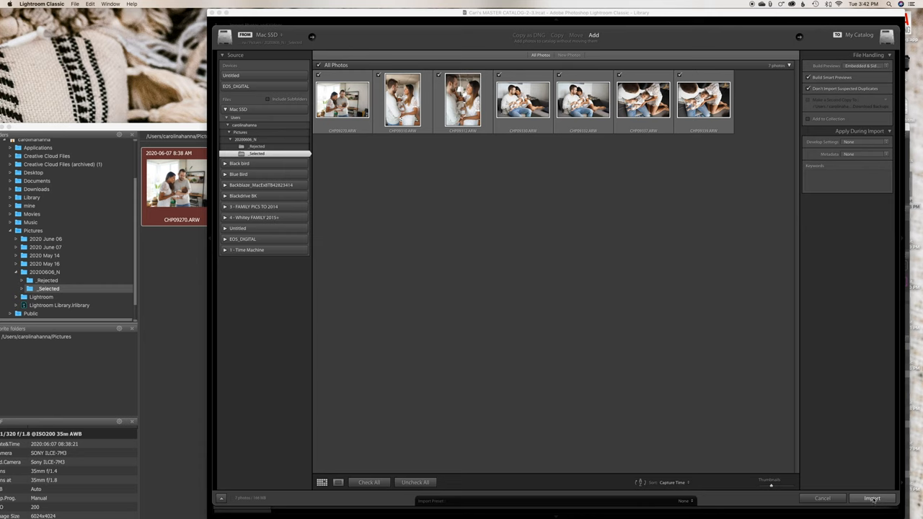
- Cancel the first import and reopen the Import window, now set to copy
{"action": "left_click", "coordinate": [871, 499]}
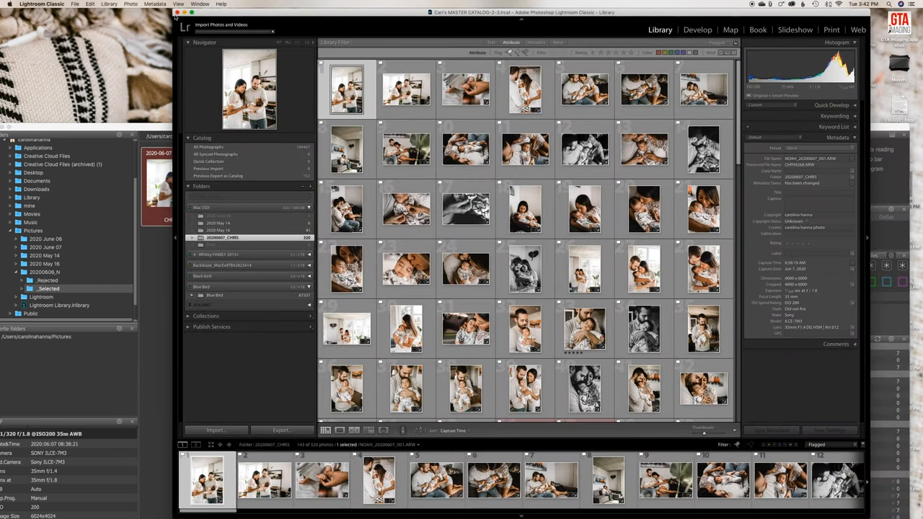
{"action": "left_click", "coordinate": [75, 2]}
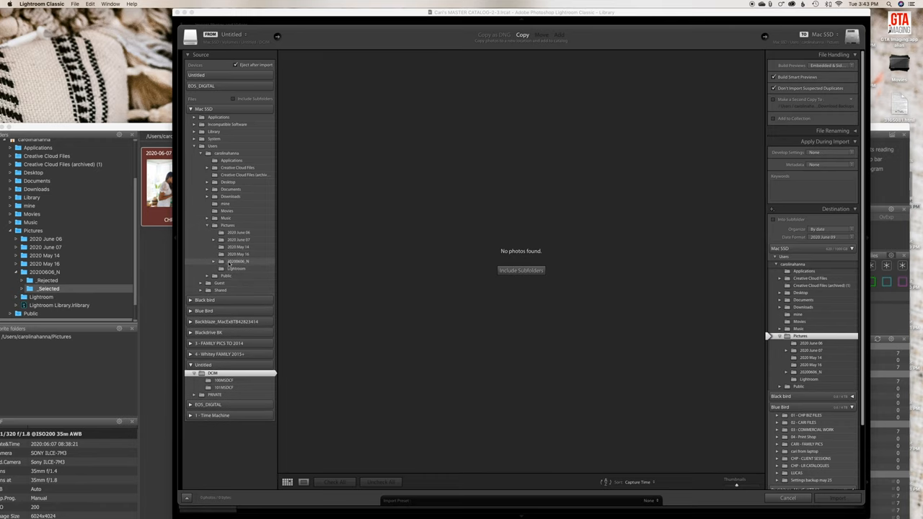
- Choose Pictures > 20200608_N > _Selected as the import source, listing its seven photos
{"action": "left_click", "coordinate": [236, 261]}
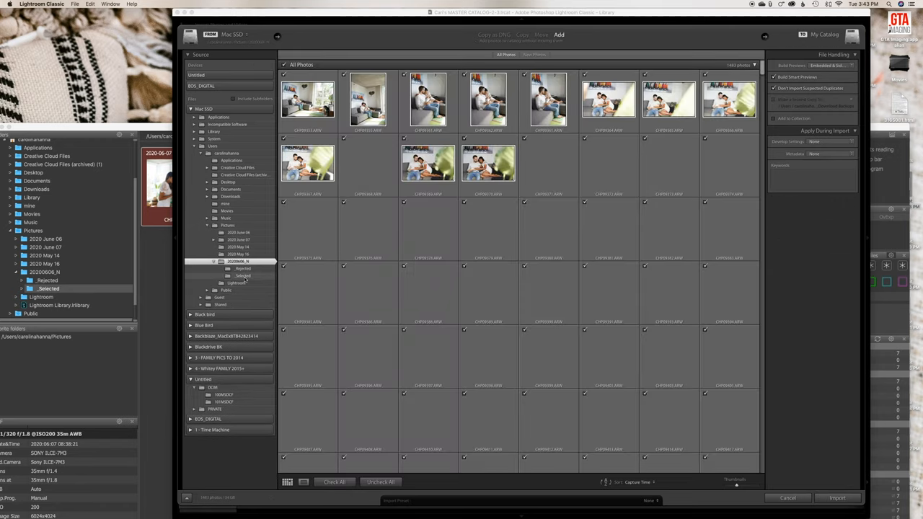
{"action": "left_click", "coordinate": [242, 276]}
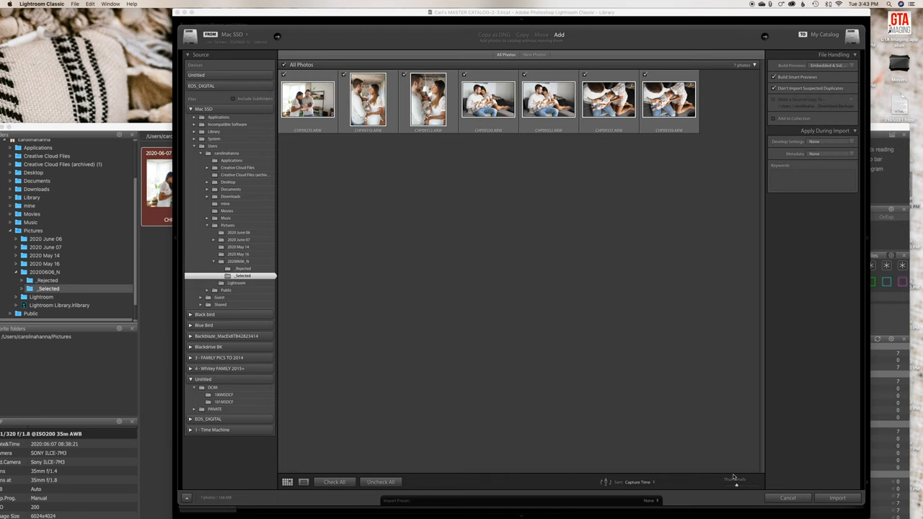
{"action": "mouse_move", "coordinate": [310, 310]}
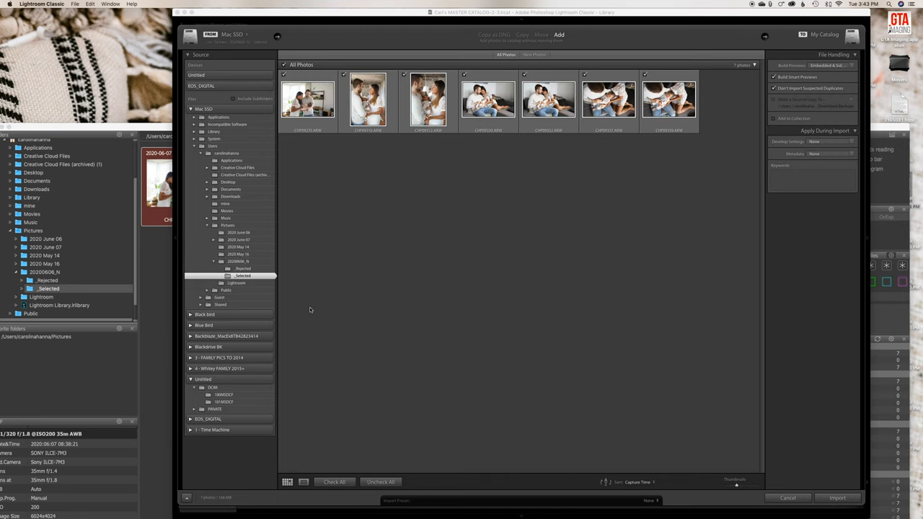
{"action": "mouse_move", "coordinate": [334, 234]}
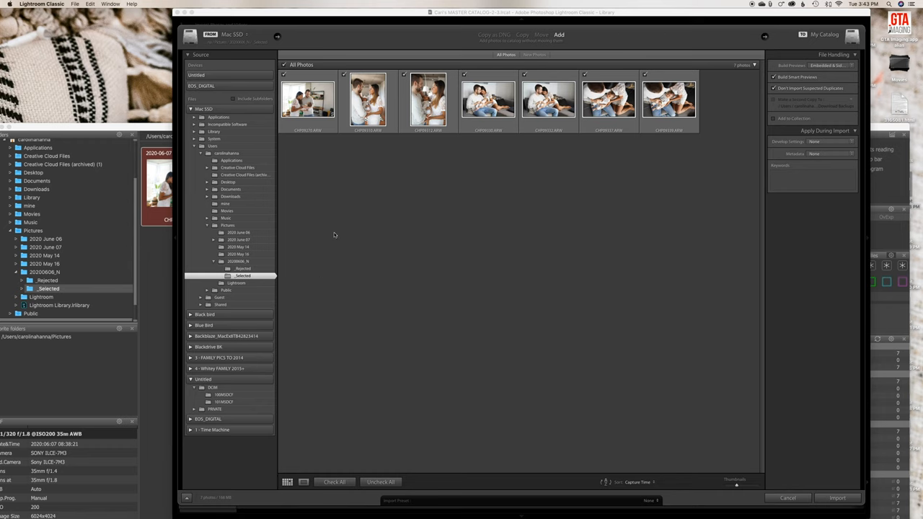